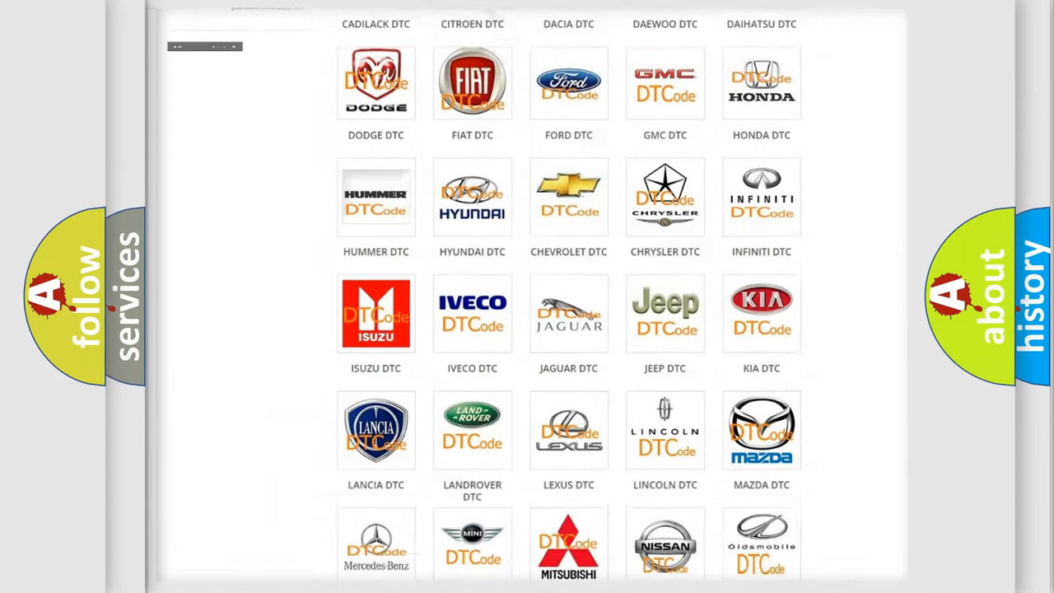
- Scroll the brand grid and open the Jeep DTC category page listing its subcategory codes
scroll("up", 3)
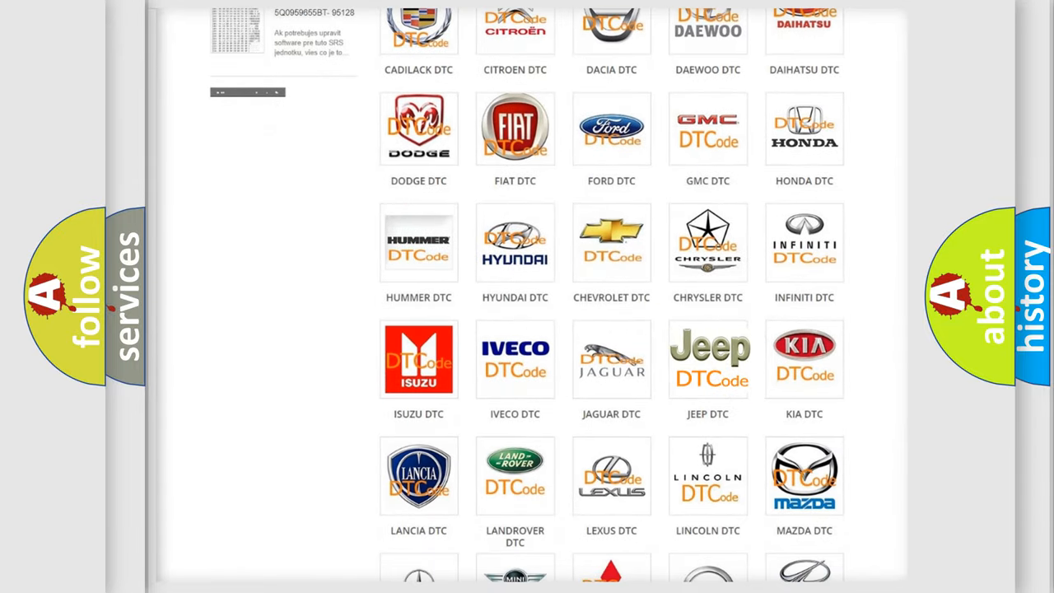
left_click(709, 359)
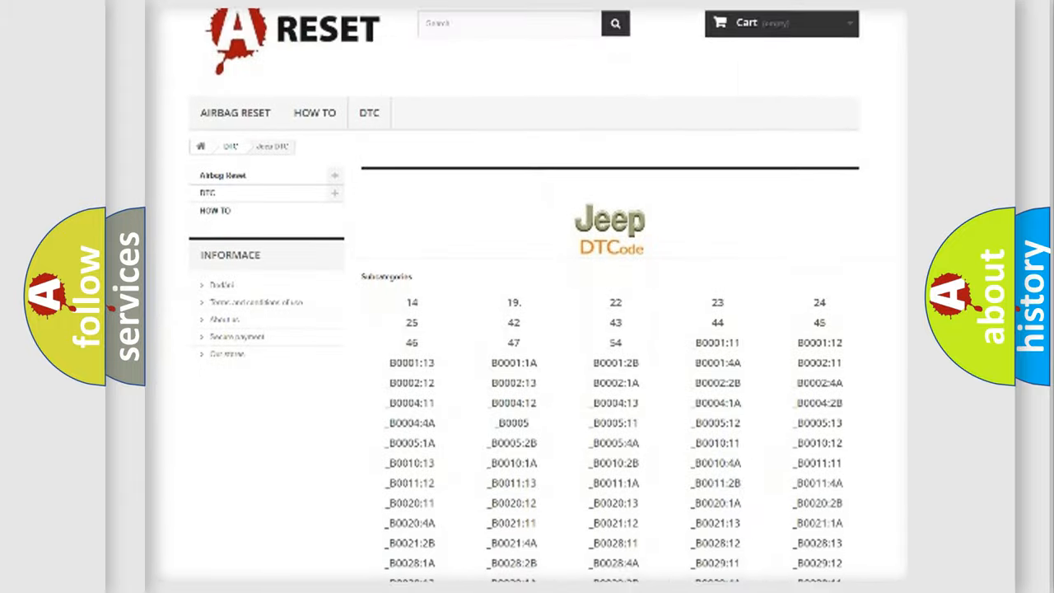
scroll("down", 3)
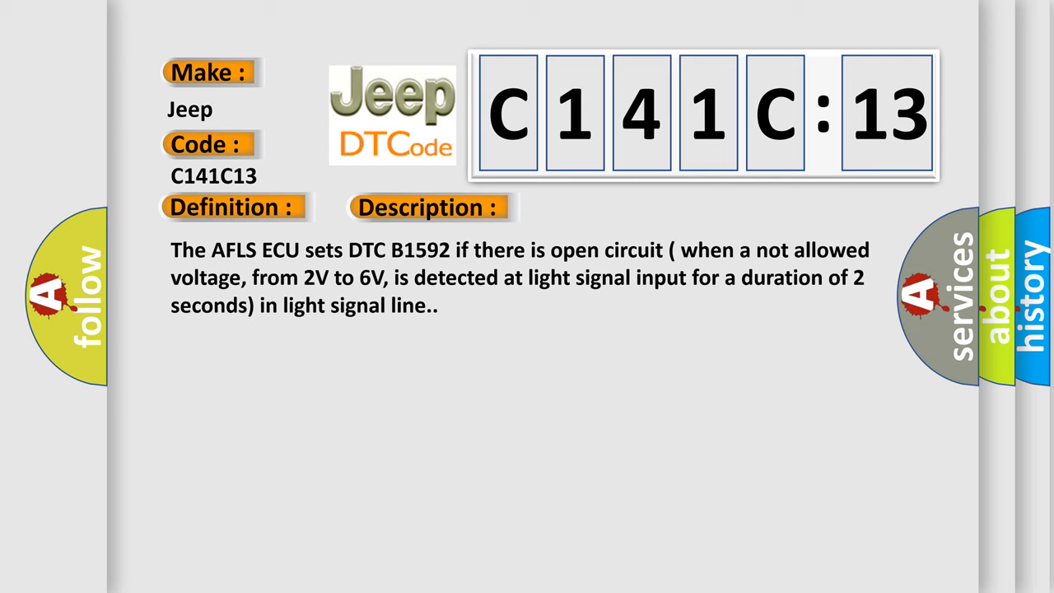
- Advance the C141C13 slide to its Cause: open circuit or faulty headlamp switch
left_click(606, 207)
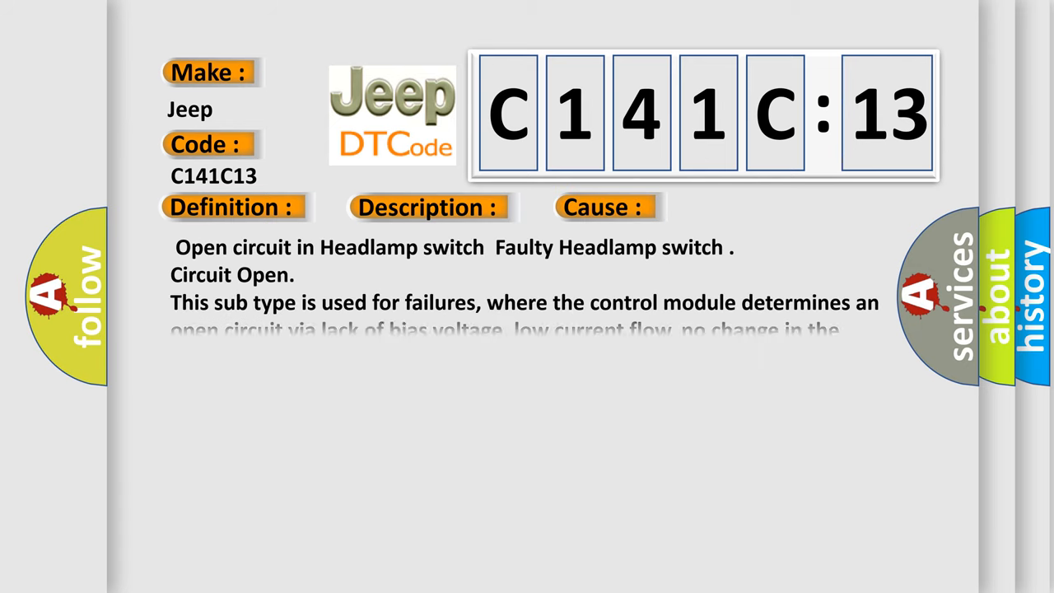